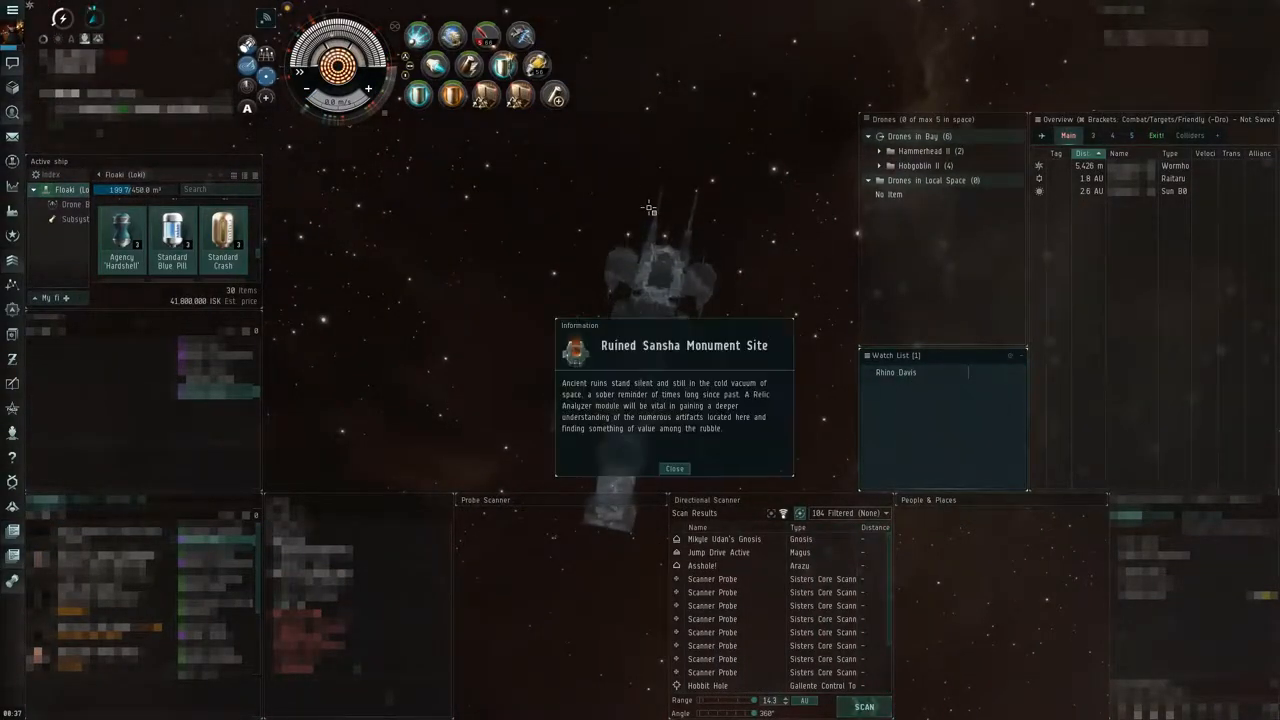
- Close the Ruined Sansha Monument Site description window to clear the view
{"action": "left_click", "coordinate": [674, 468]}
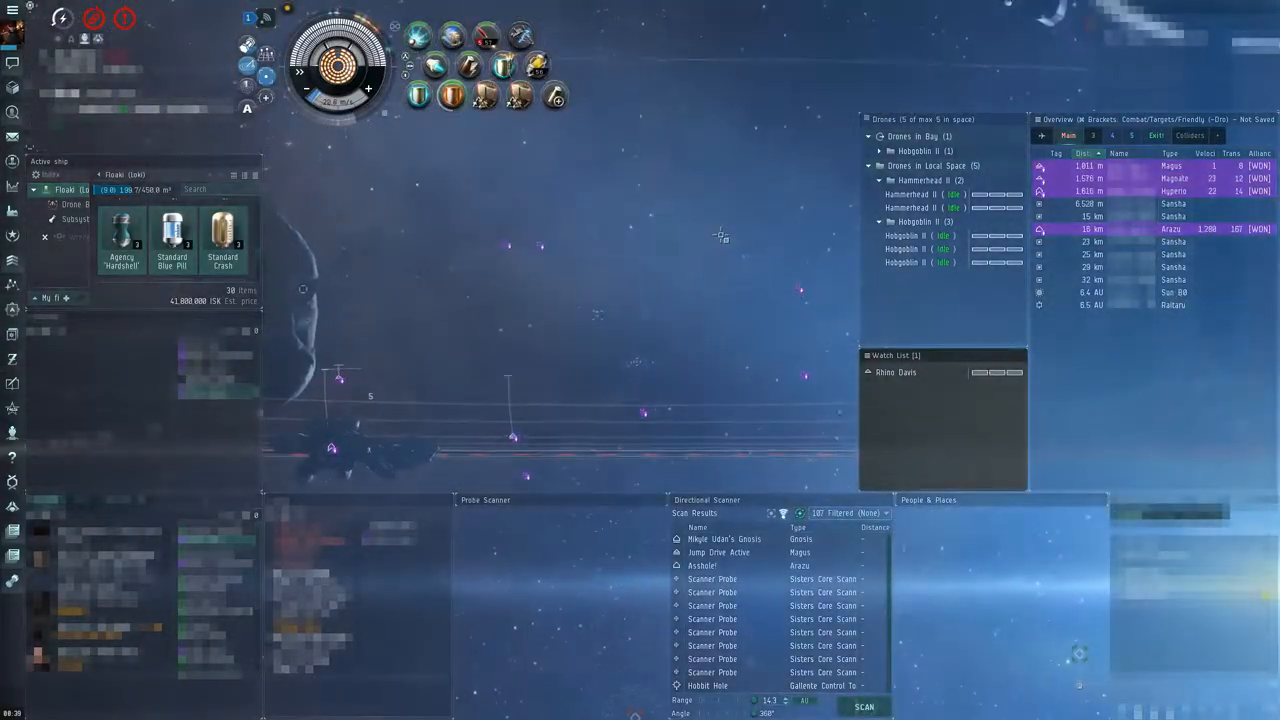
- Bring up the Warp to Location options for the saved location about 1 km away
{"action": "right_click", "coordinate": [720, 236]}
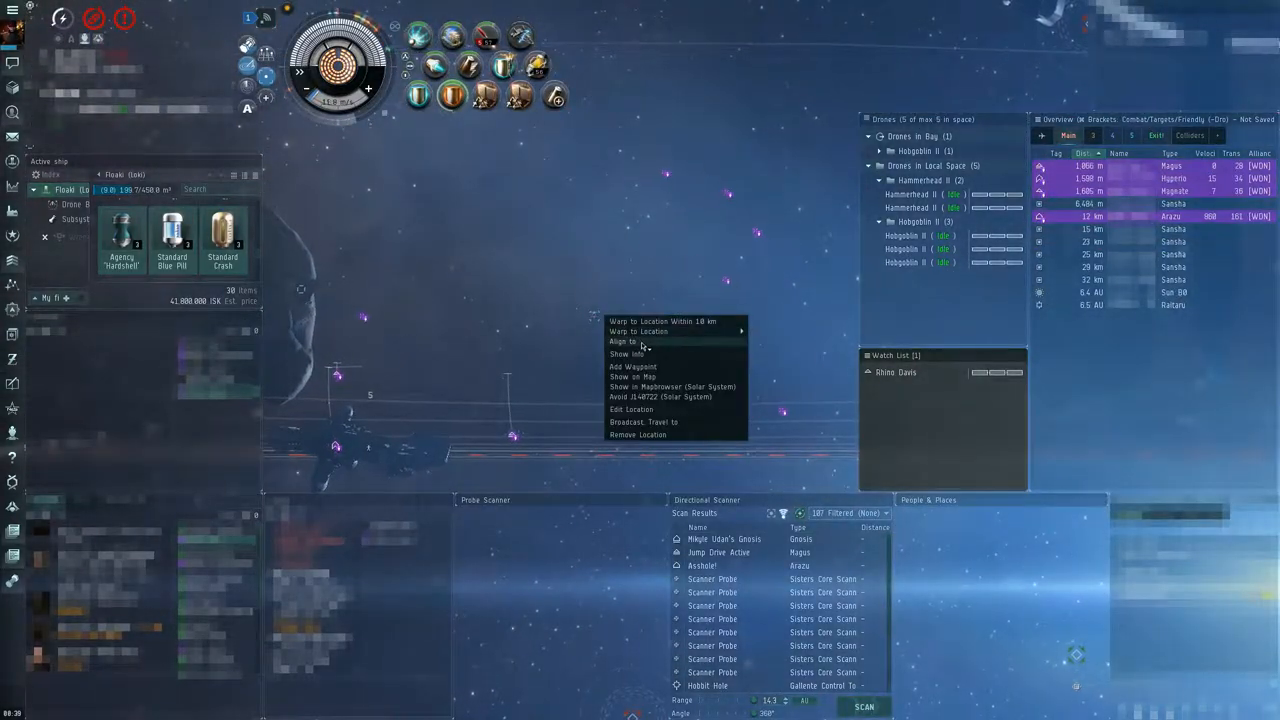